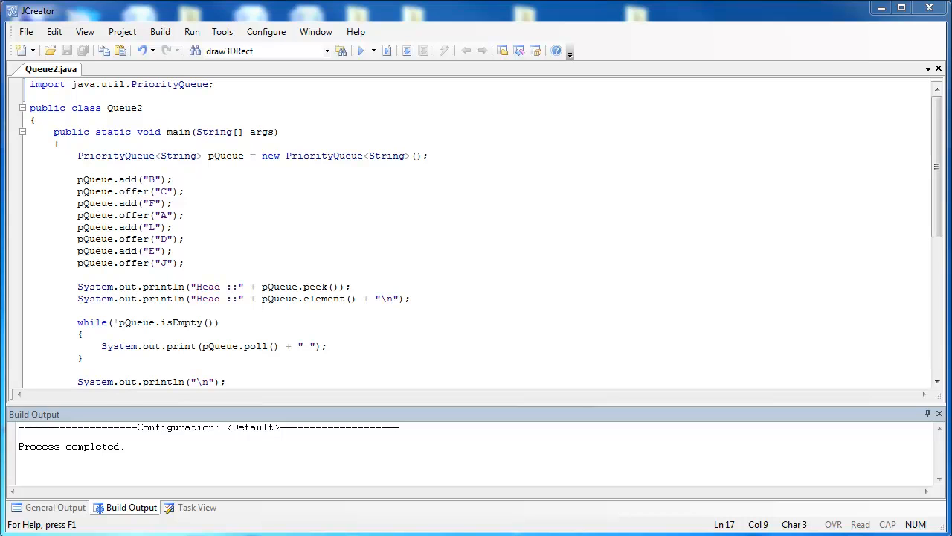
{"action": "mouse_move", "coordinate": [196, 87]}
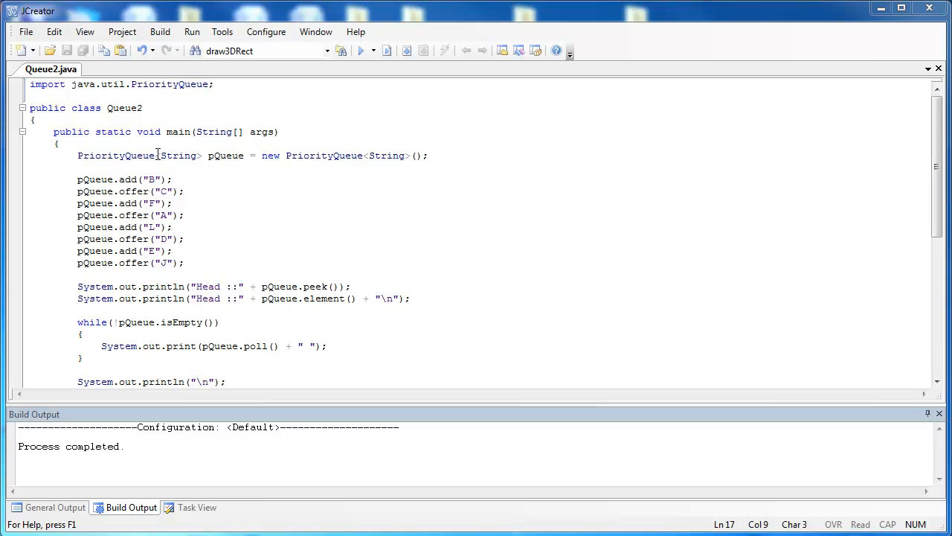
{"action": "mouse_move", "coordinate": [137, 162]}
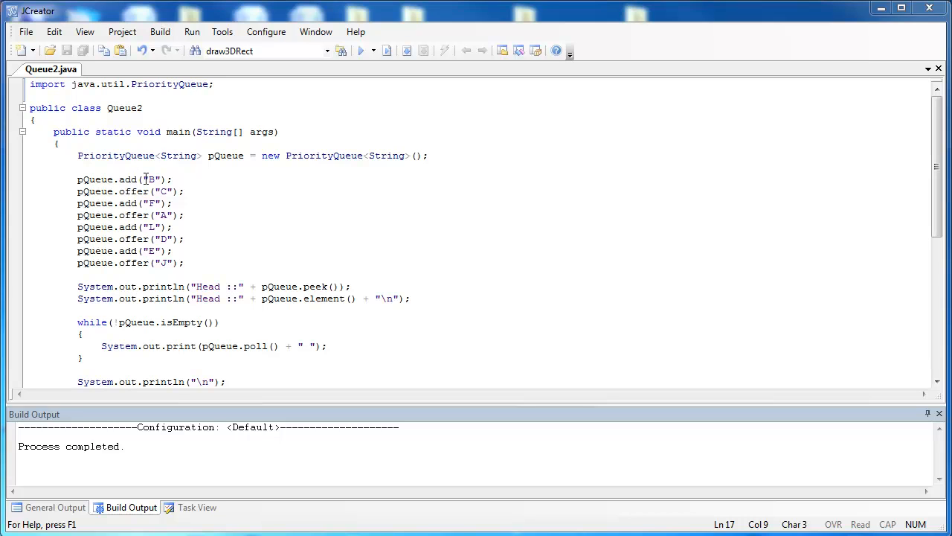
{"action": "mouse_move", "coordinate": [152, 226]}
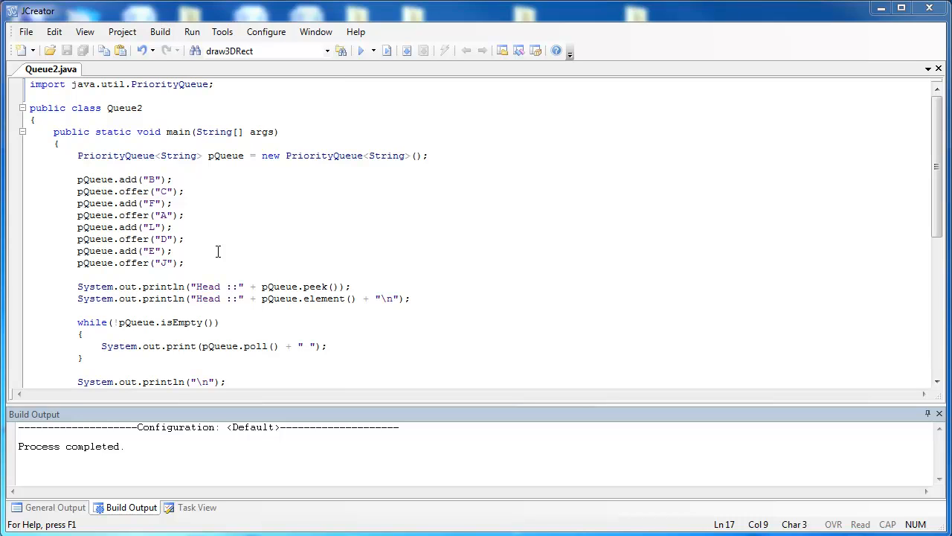
{"action": "mouse_move", "coordinate": [218, 274]}
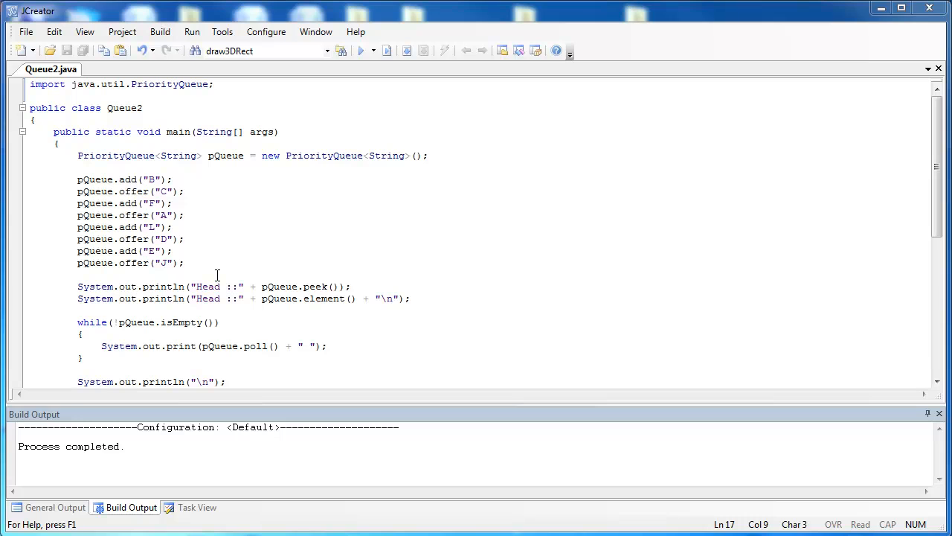
{"action": "mouse_move", "coordinate": [215, 265]}
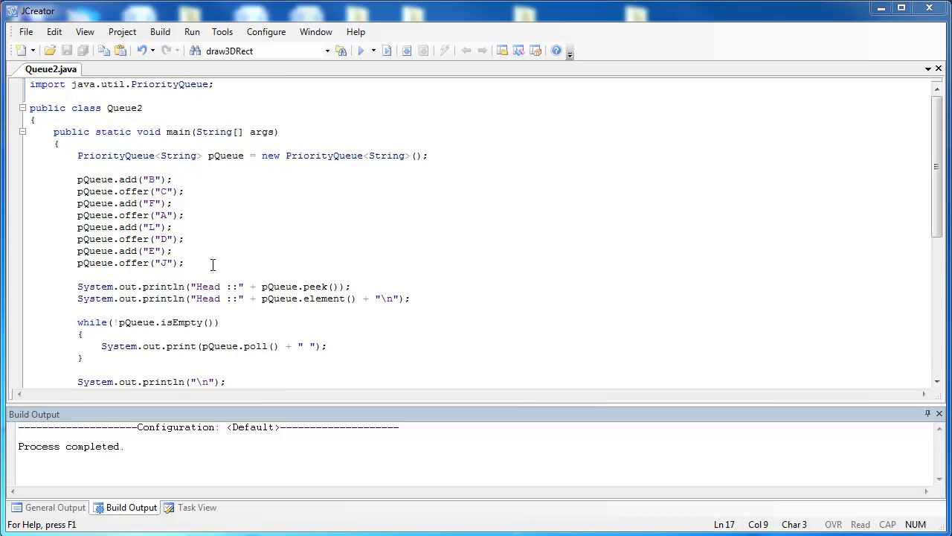
{"action": "mouse_move", "coordinate": [161, 214]}
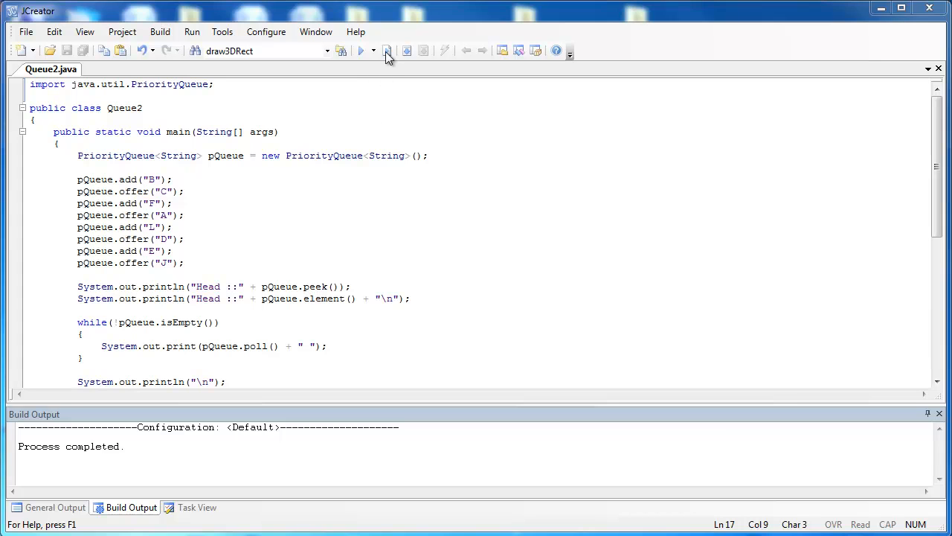
- Run Queue2 to show head A and the sorted polls A B C D E F J L
{"action": "left_click", "coordinate": [360, 51]}
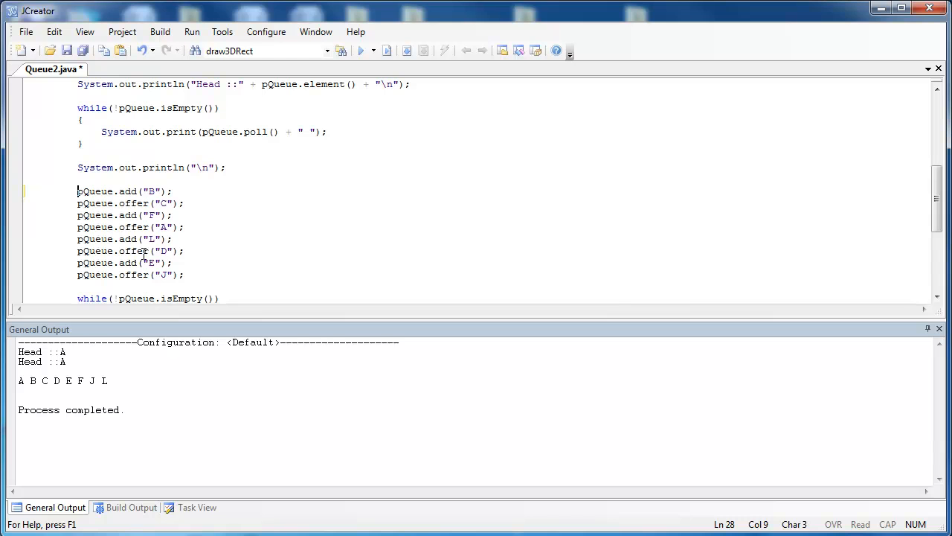
{"action": "scroll", "scroll_direction": "down", "scroll_amount": 3}
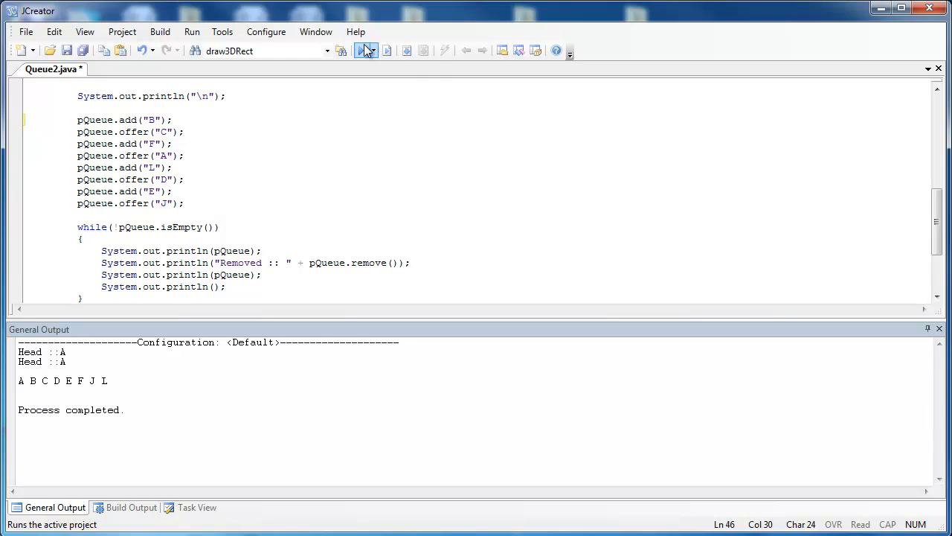
- Rerun Queue2 so the output prints the queue before and after each removal
{"action": "left_click", "coordinate": [363, 50]}
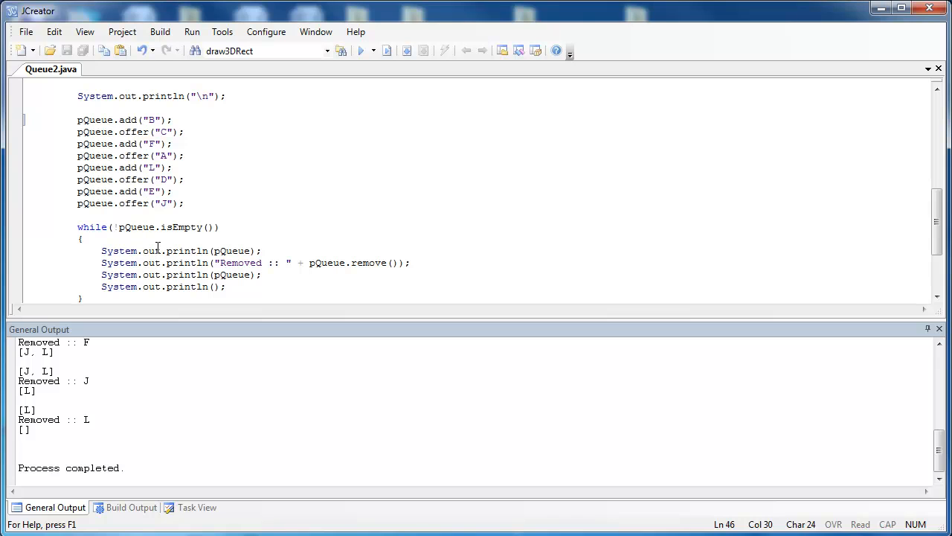
{"action": "mouse_move", "coordinate": [232, 247]}
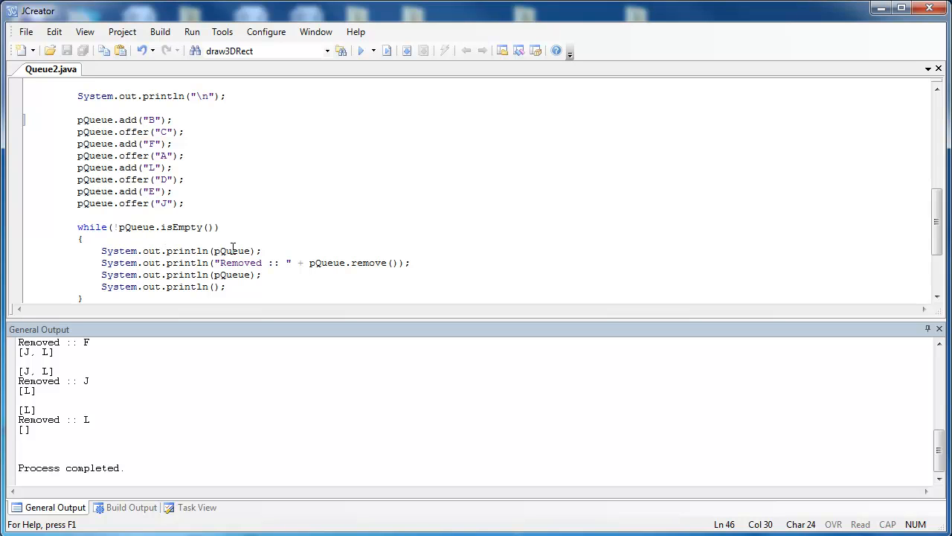
{"action": "mouse_move", "coordinate": [217, 275]}
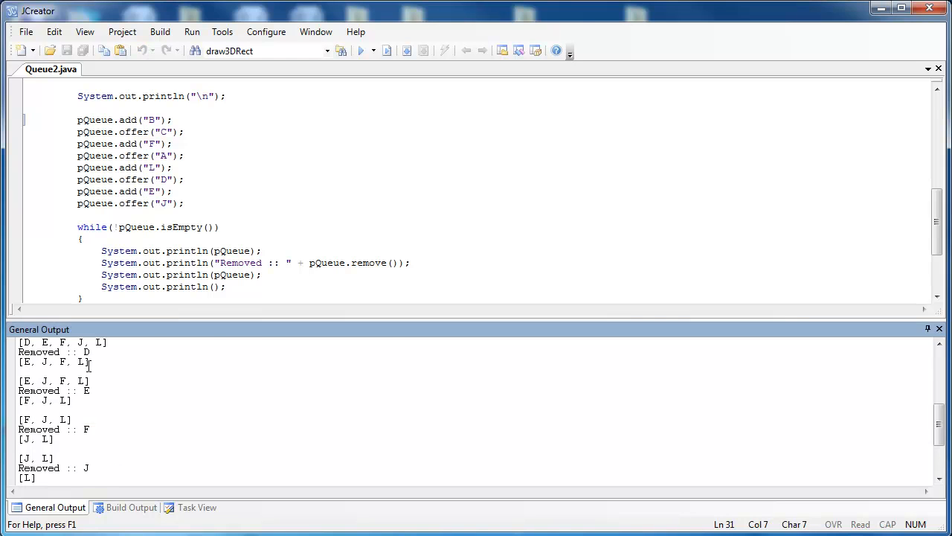
{"action": "left_click", "coordinate": [362, 51]}
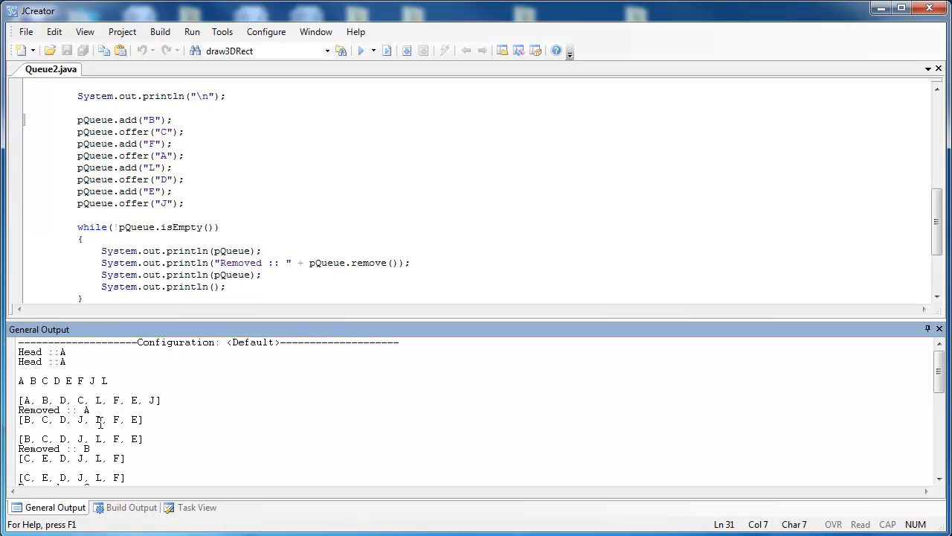
{"action": "scroll", "scroll_direction": "down", "scroll_amount": 3}
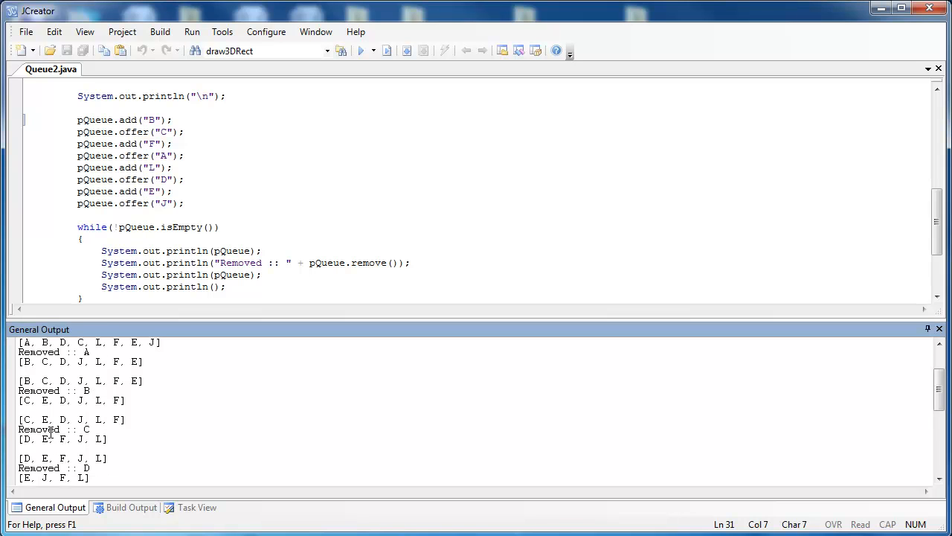
{"action": "mouse_move", "coordinate": [51, 430]}
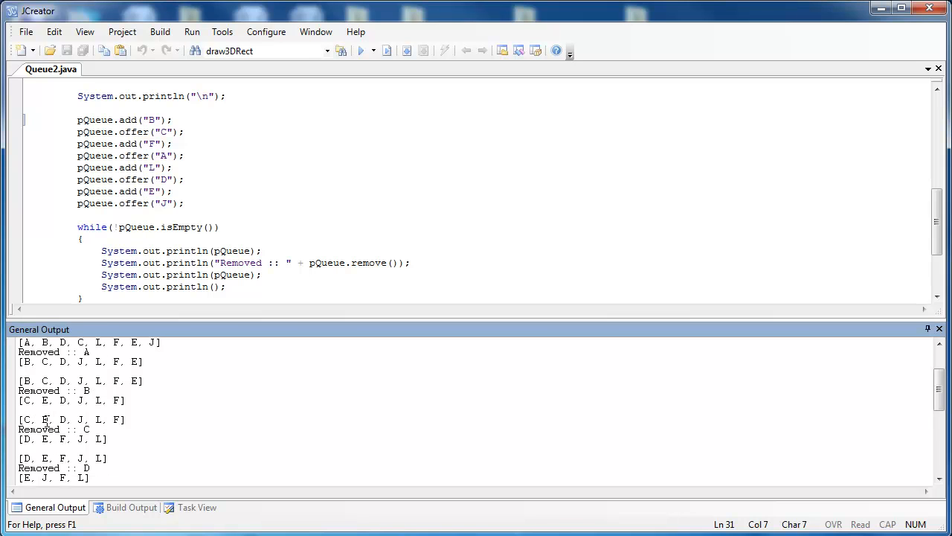
{"action": "mouse_move", "coordinate": [114, 420]}
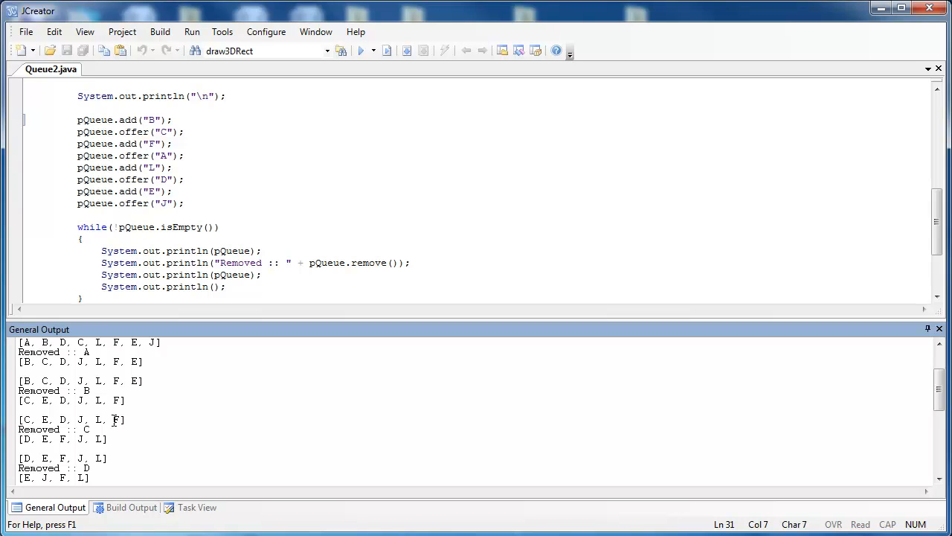
{"action": "scroll", "scroll_direction": "down", "scroll_amount": 3}
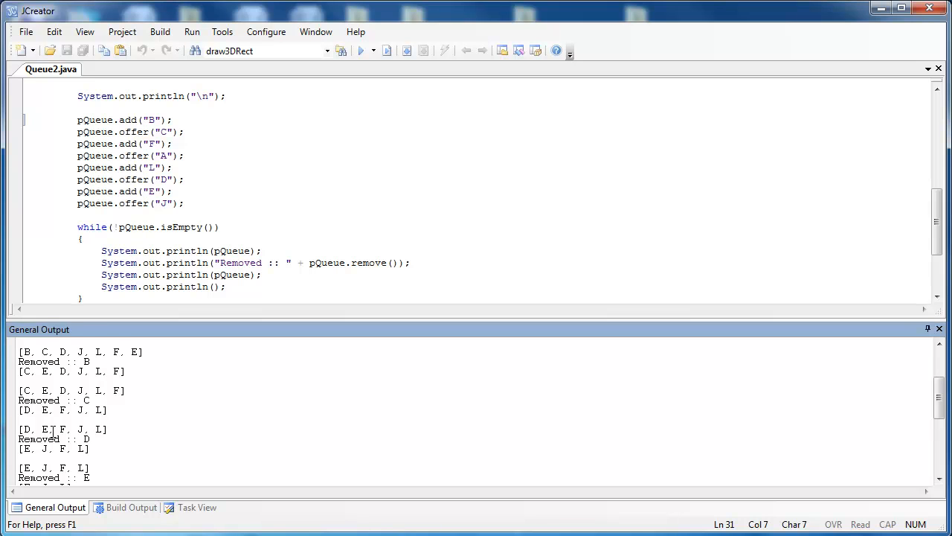
{"action": "scroll", "scroll_direction": "down", "scroll_amount": 3}
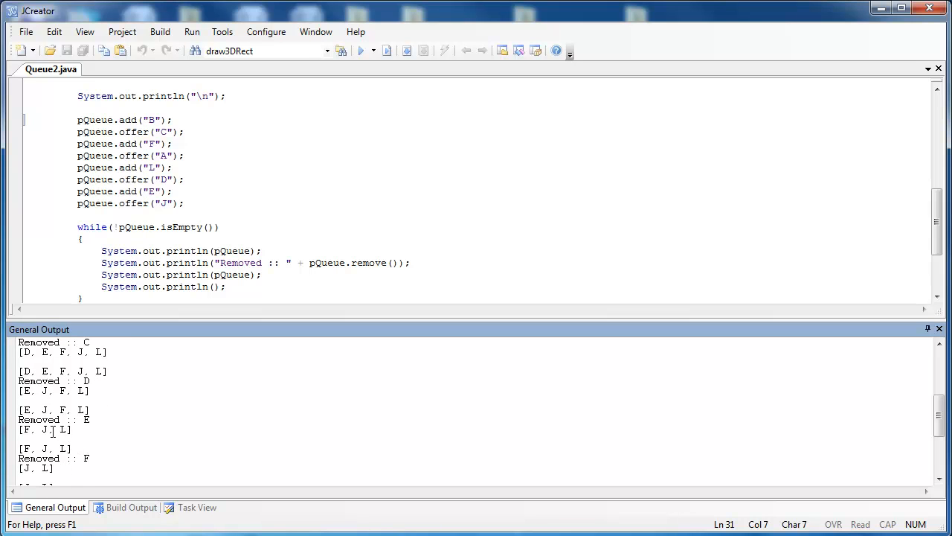
{"action": "scroll", "scroll_direction": "down", "scroll_amount": 3}
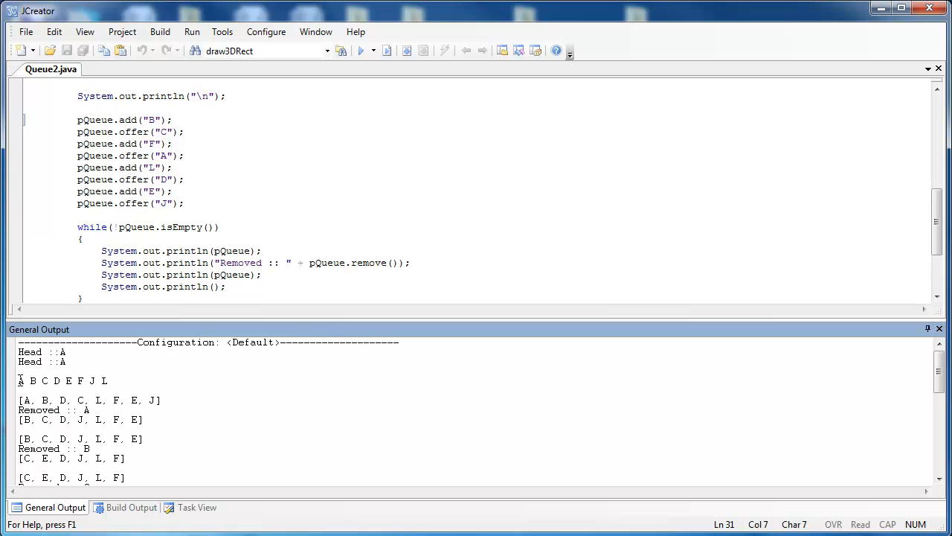
- Select the 'A B C D E F J L' line in the General Output pane
{"action": "left_click_drag", "start_coordinate": [18, 381], "coordinate": [110, 381]}
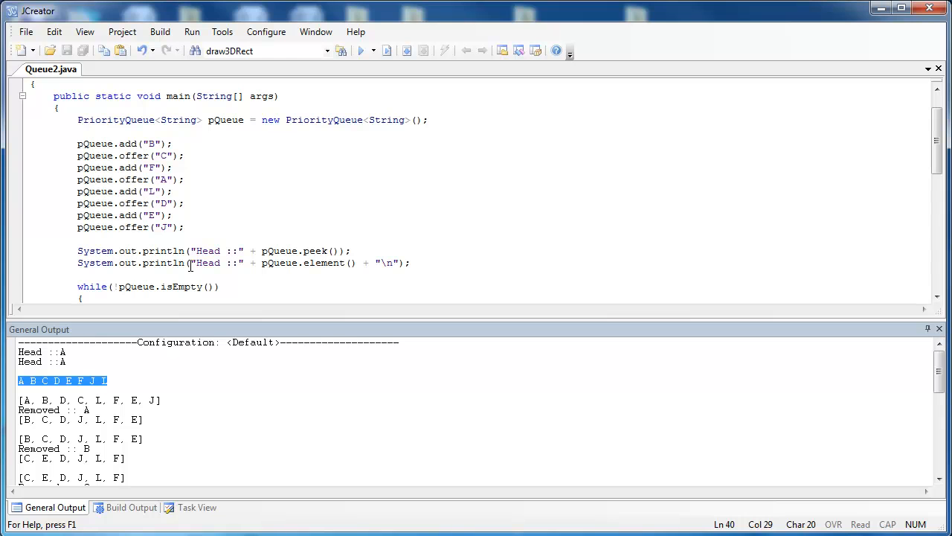
{"action": "mouse_move", "coordinate": [163, 178]}
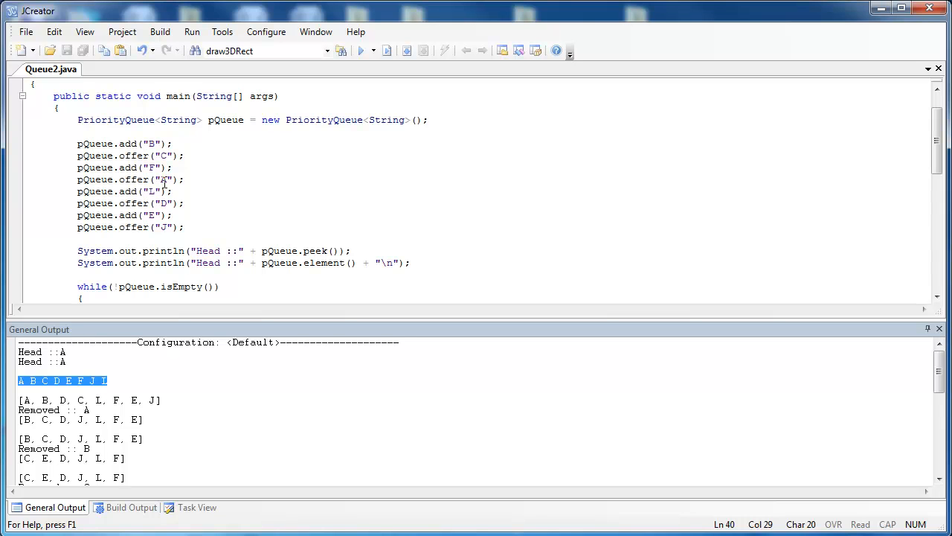